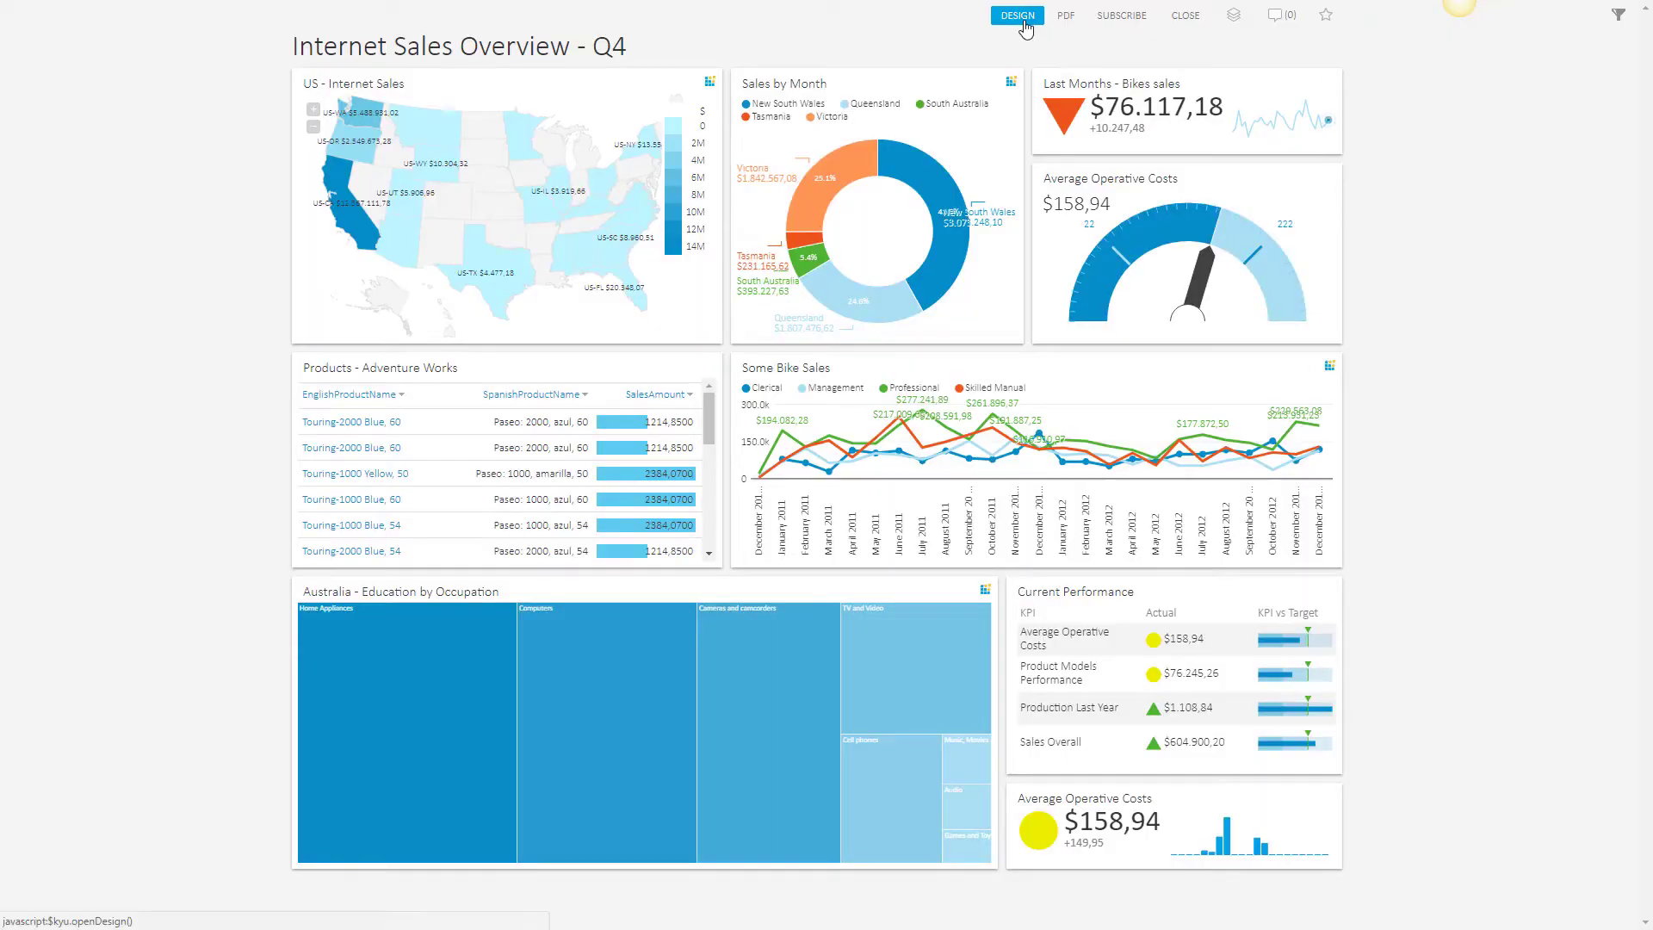
Switch the Internet Sales Overview - Q4 dashboard into design mode.
{"action": "left_click", "coordinate": [1017, 15]}
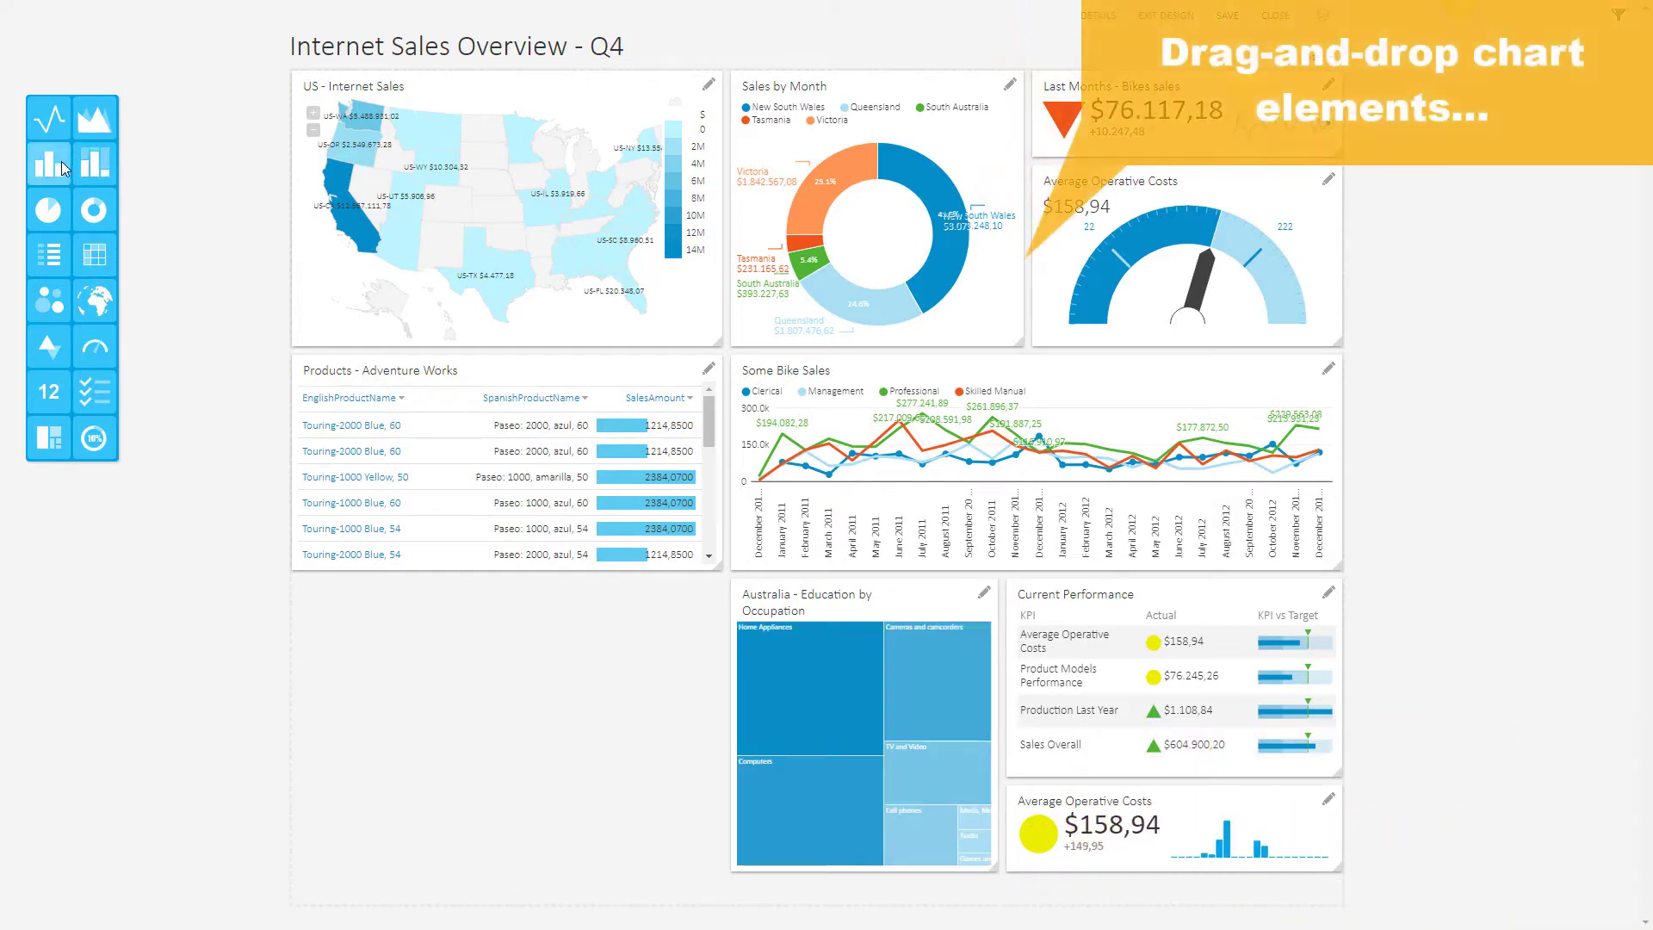
Place a column chart bottom-left using the Australia Bikes Sales by Customer Occupation analysis.
{"action": "left_click_drag", "start_coordinate": [49, 166], "coordinate": [424, 695]}
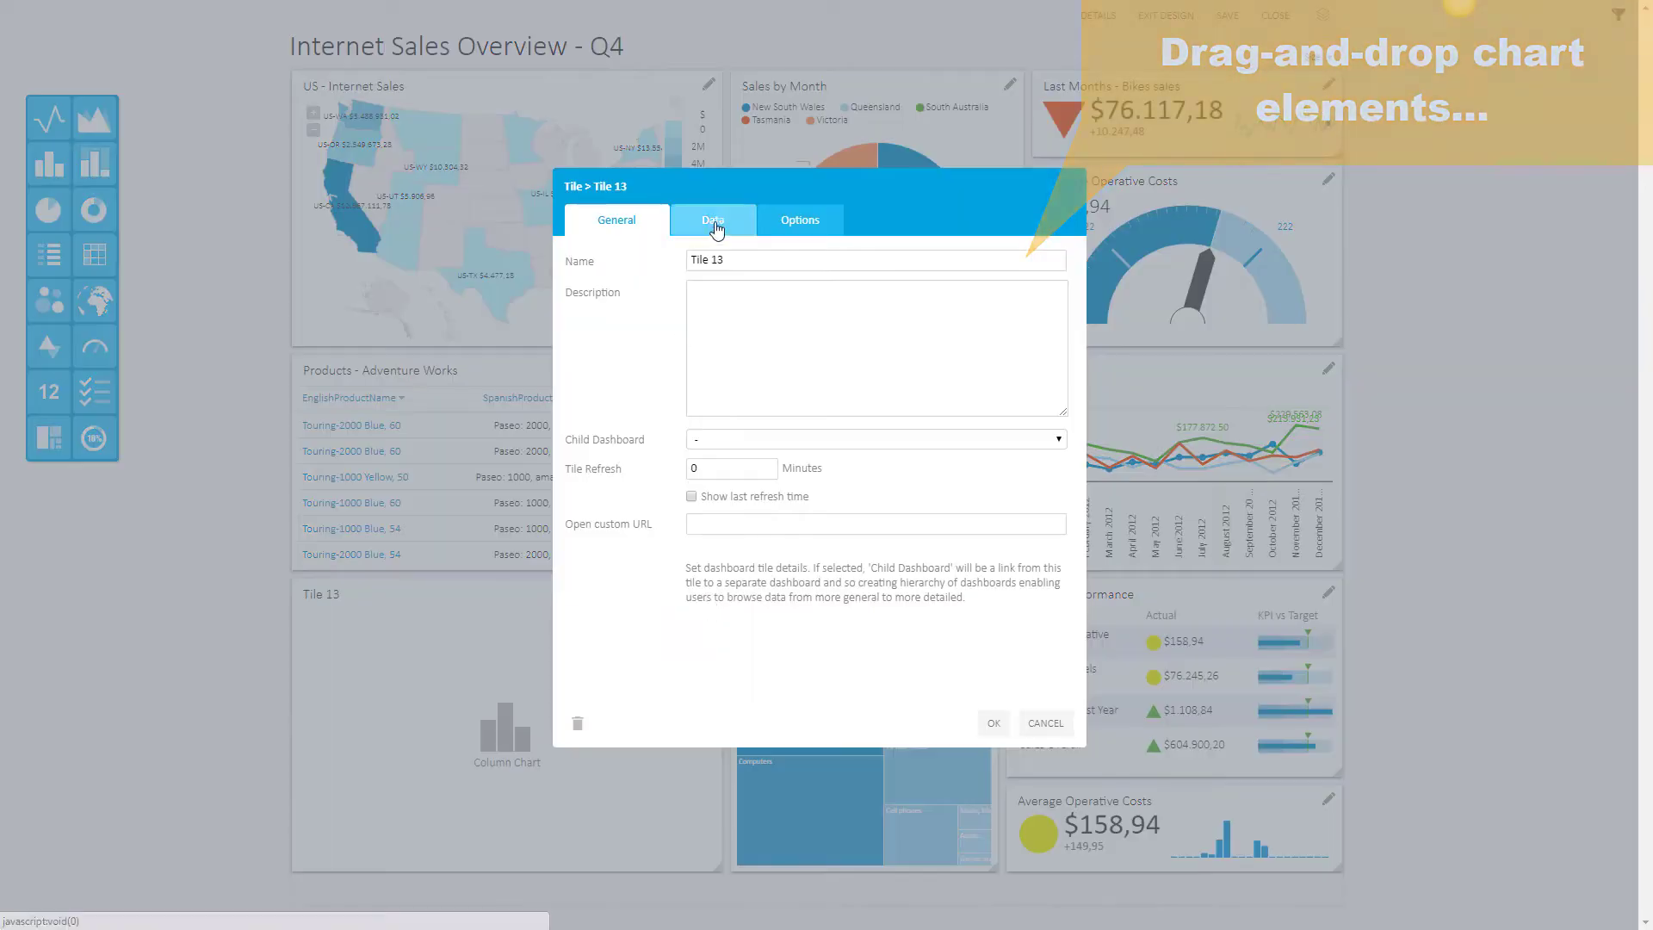
{"action": "left_click", "coordinate": [712, 220]}
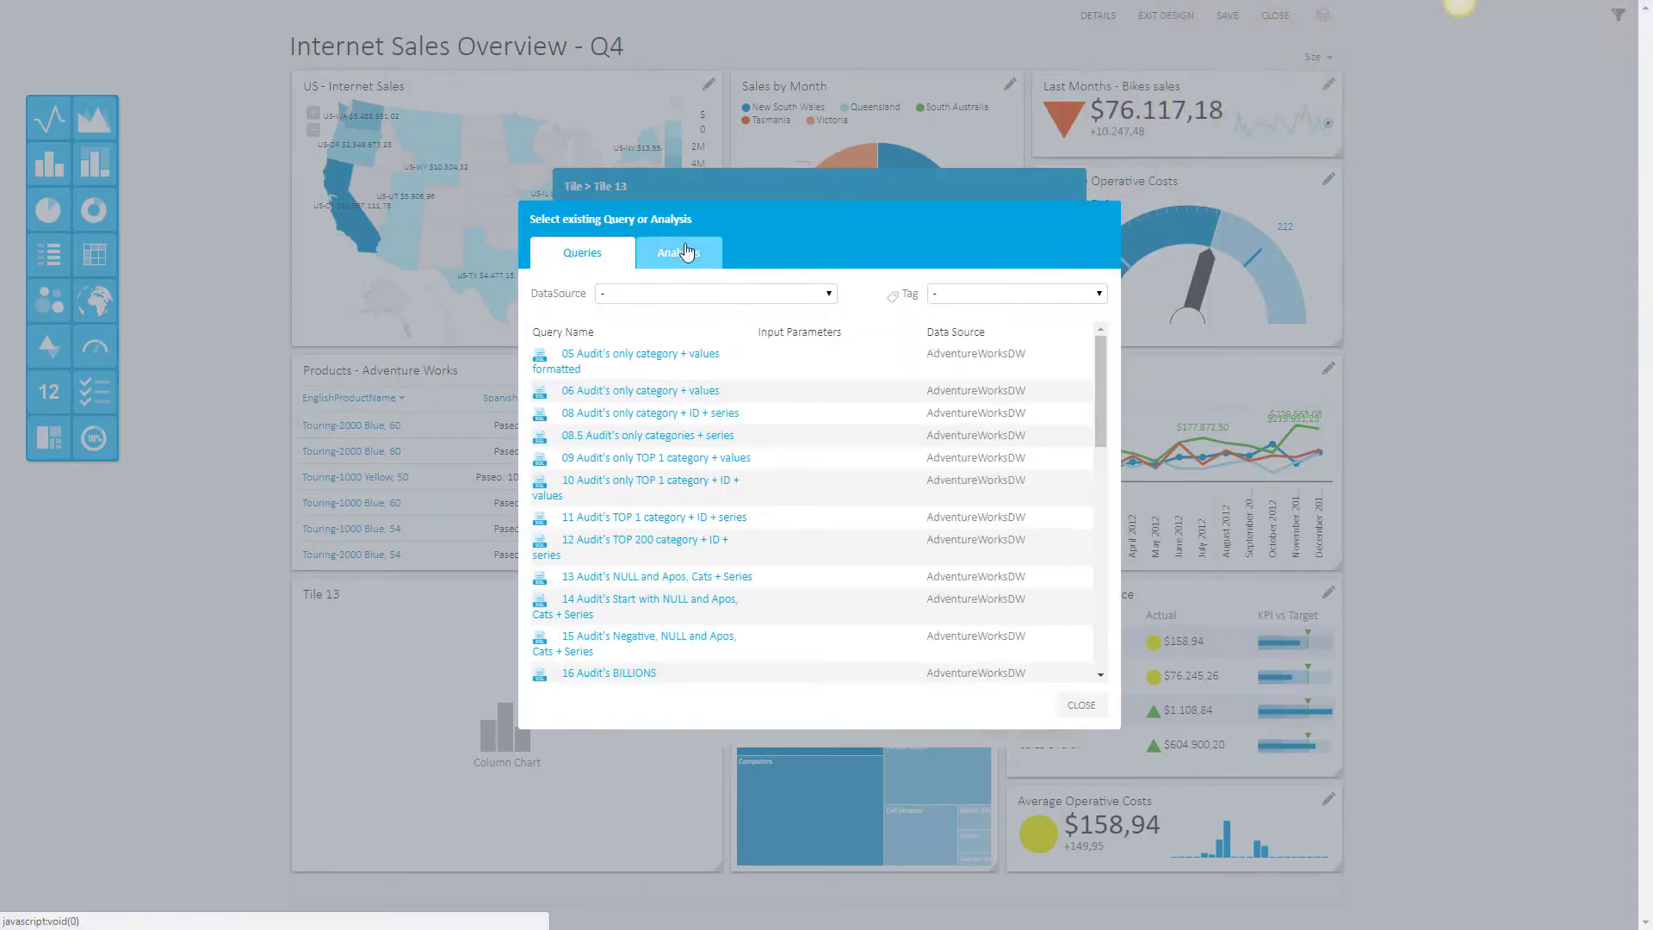
{"action": "left_click", "coordinate": [669, 252]}
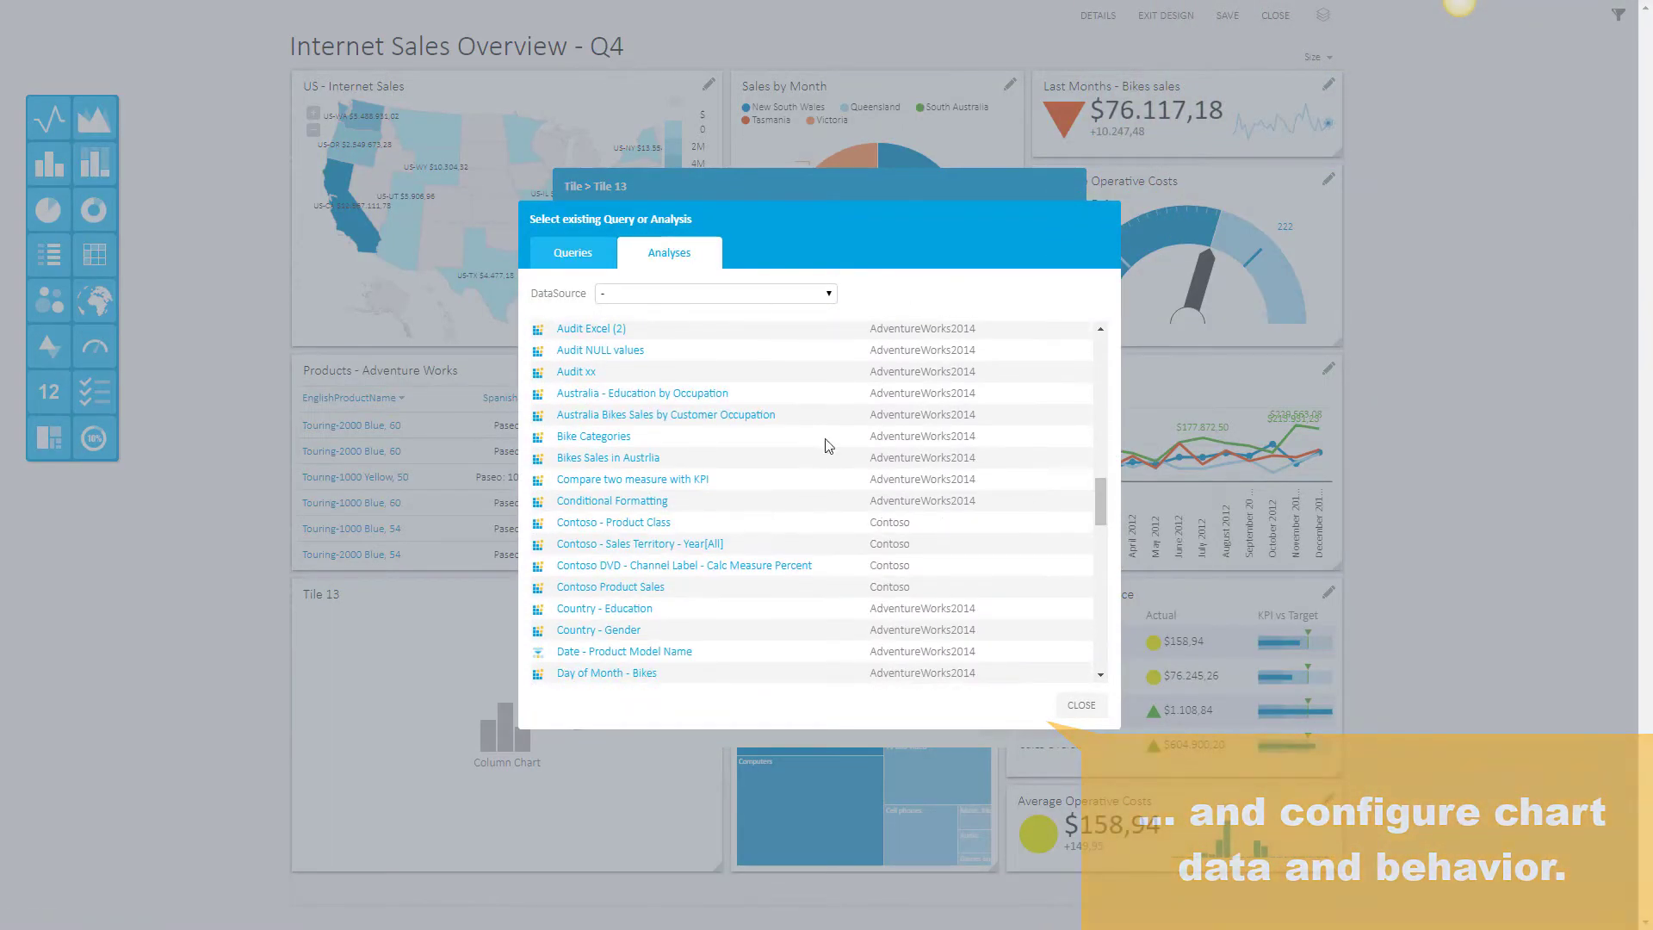
{"action": "left_click", "coordinate": [791, 219]}
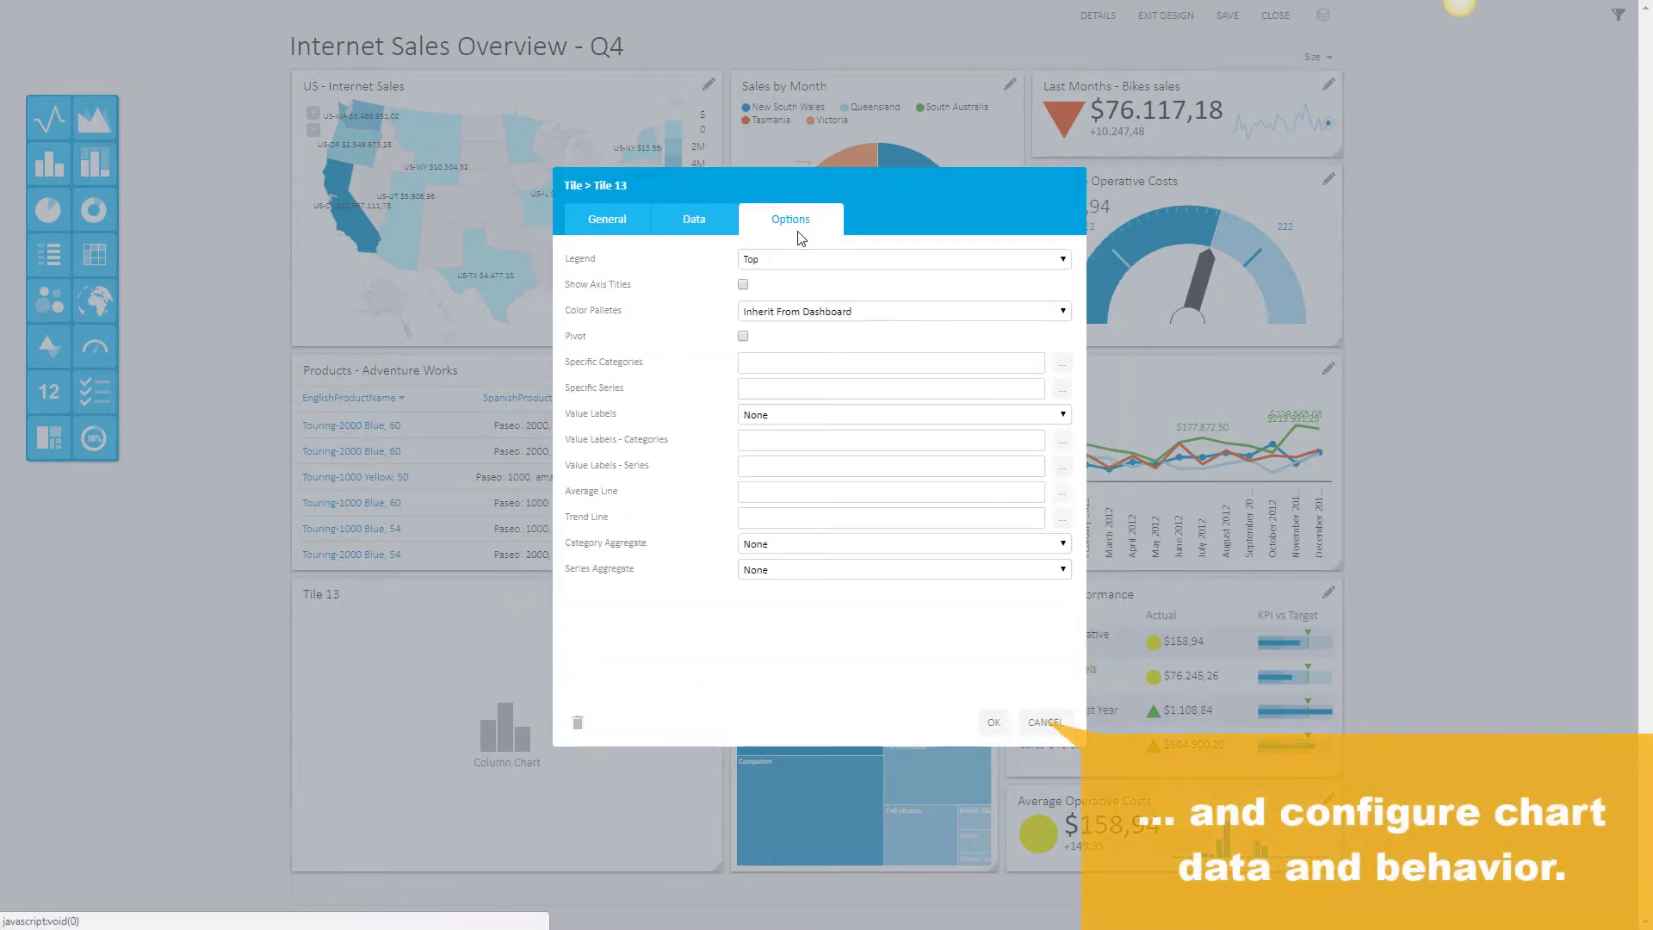
{"action": "left_click", "coordinate": [993, 722]}
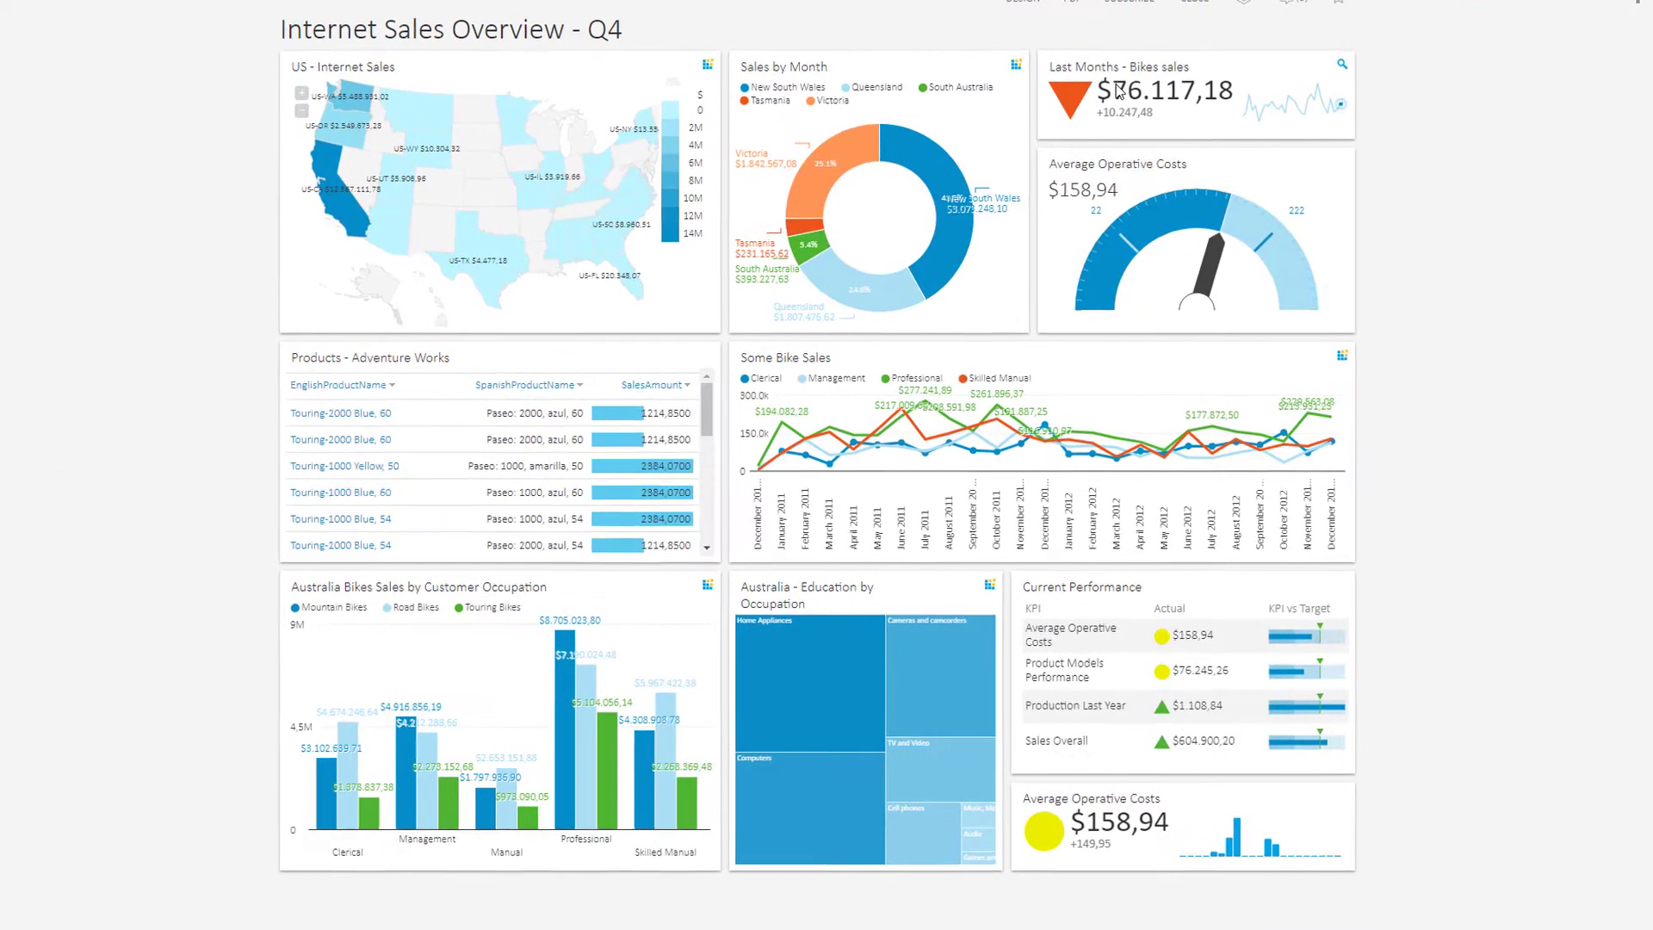
Drill the occupation chart down by Date > Calendar years, then drill back up.
{"action": "right_click", "coordinate": [520, 649]}
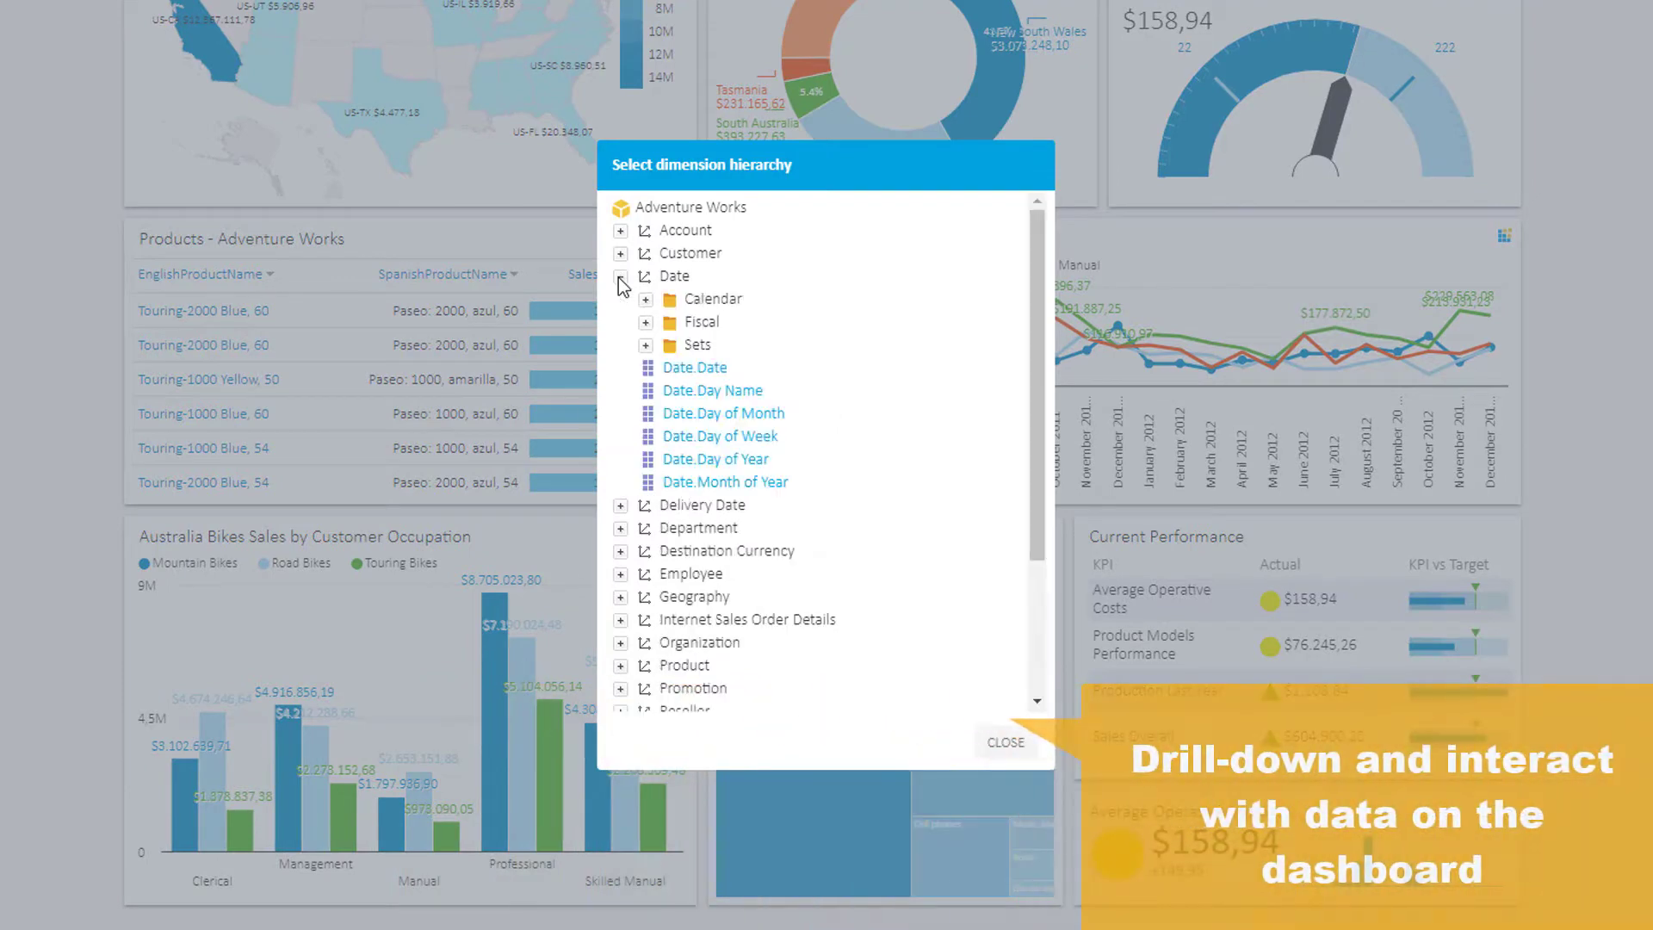
{"action": "left_click", "coordinate": [1005, 741]}
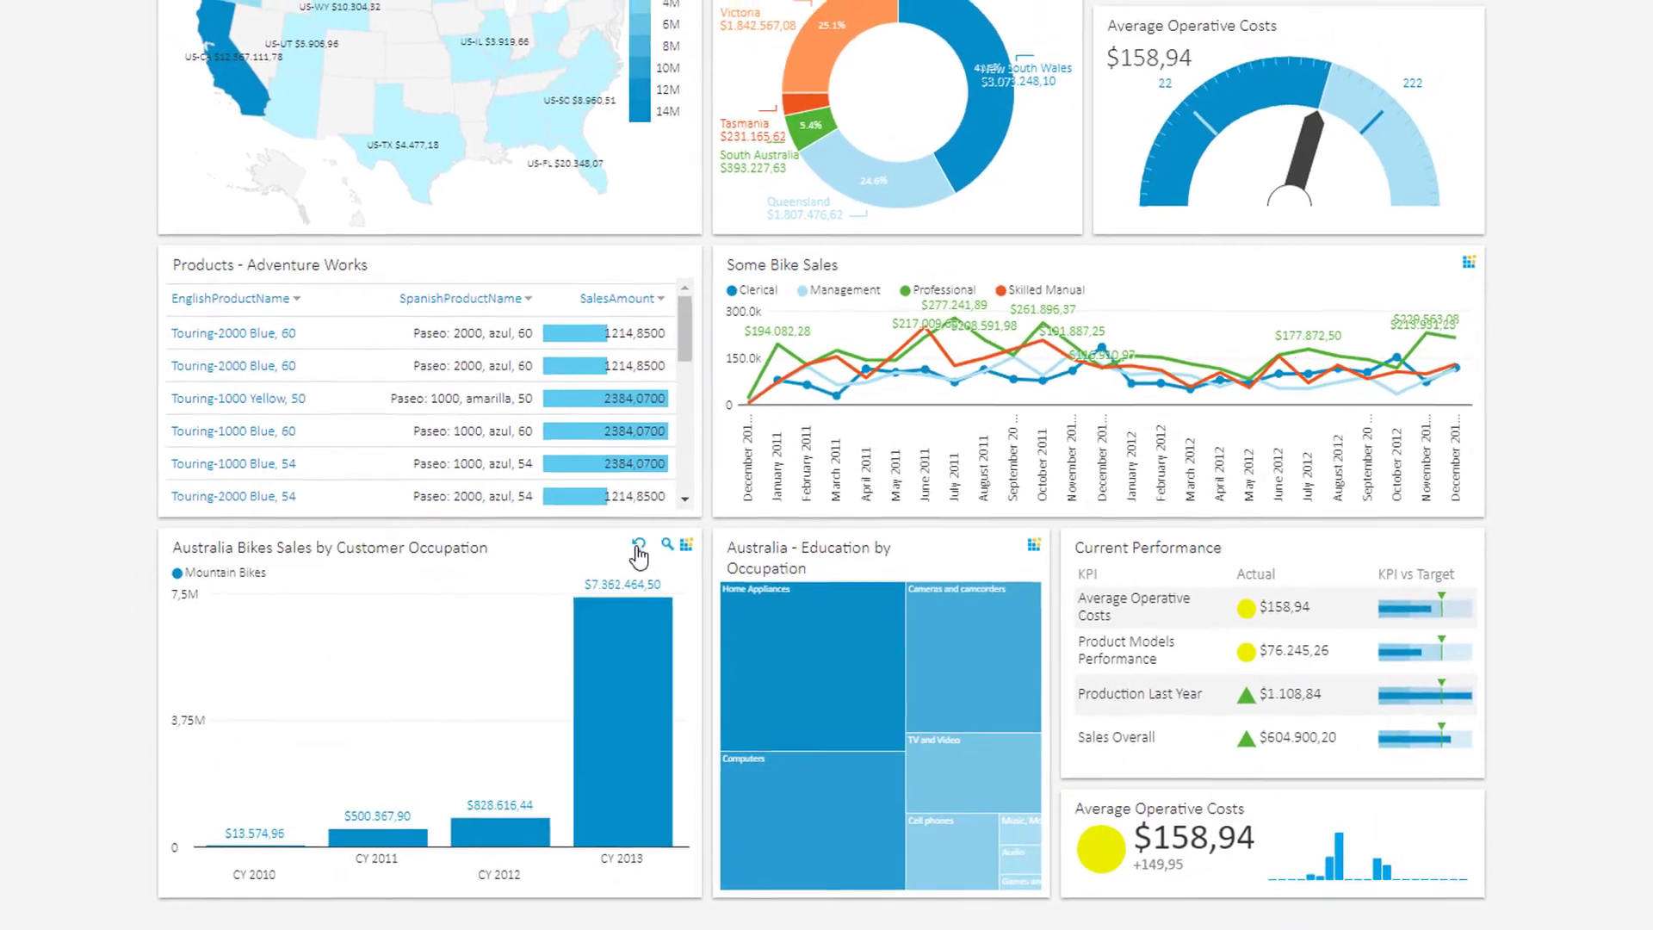
{"action": "left_click", "coordinate": [639, 544]}
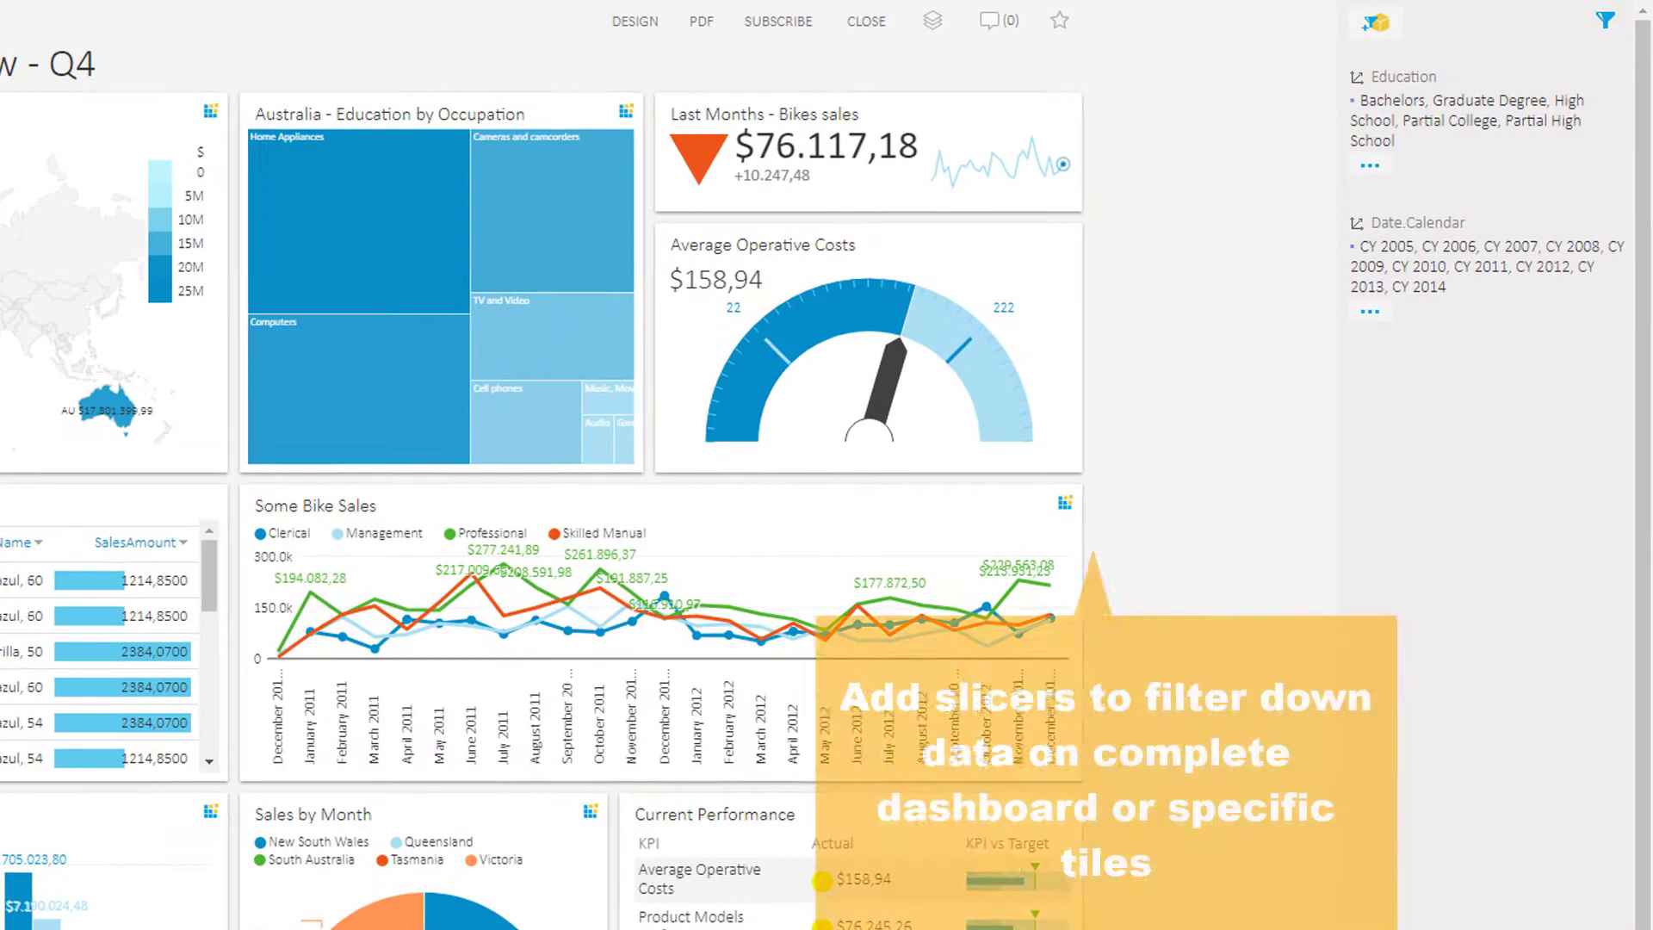
Open the Queries > All available list of saved queries.
{"action": "left_click", "coordinate": [1379, 22]}
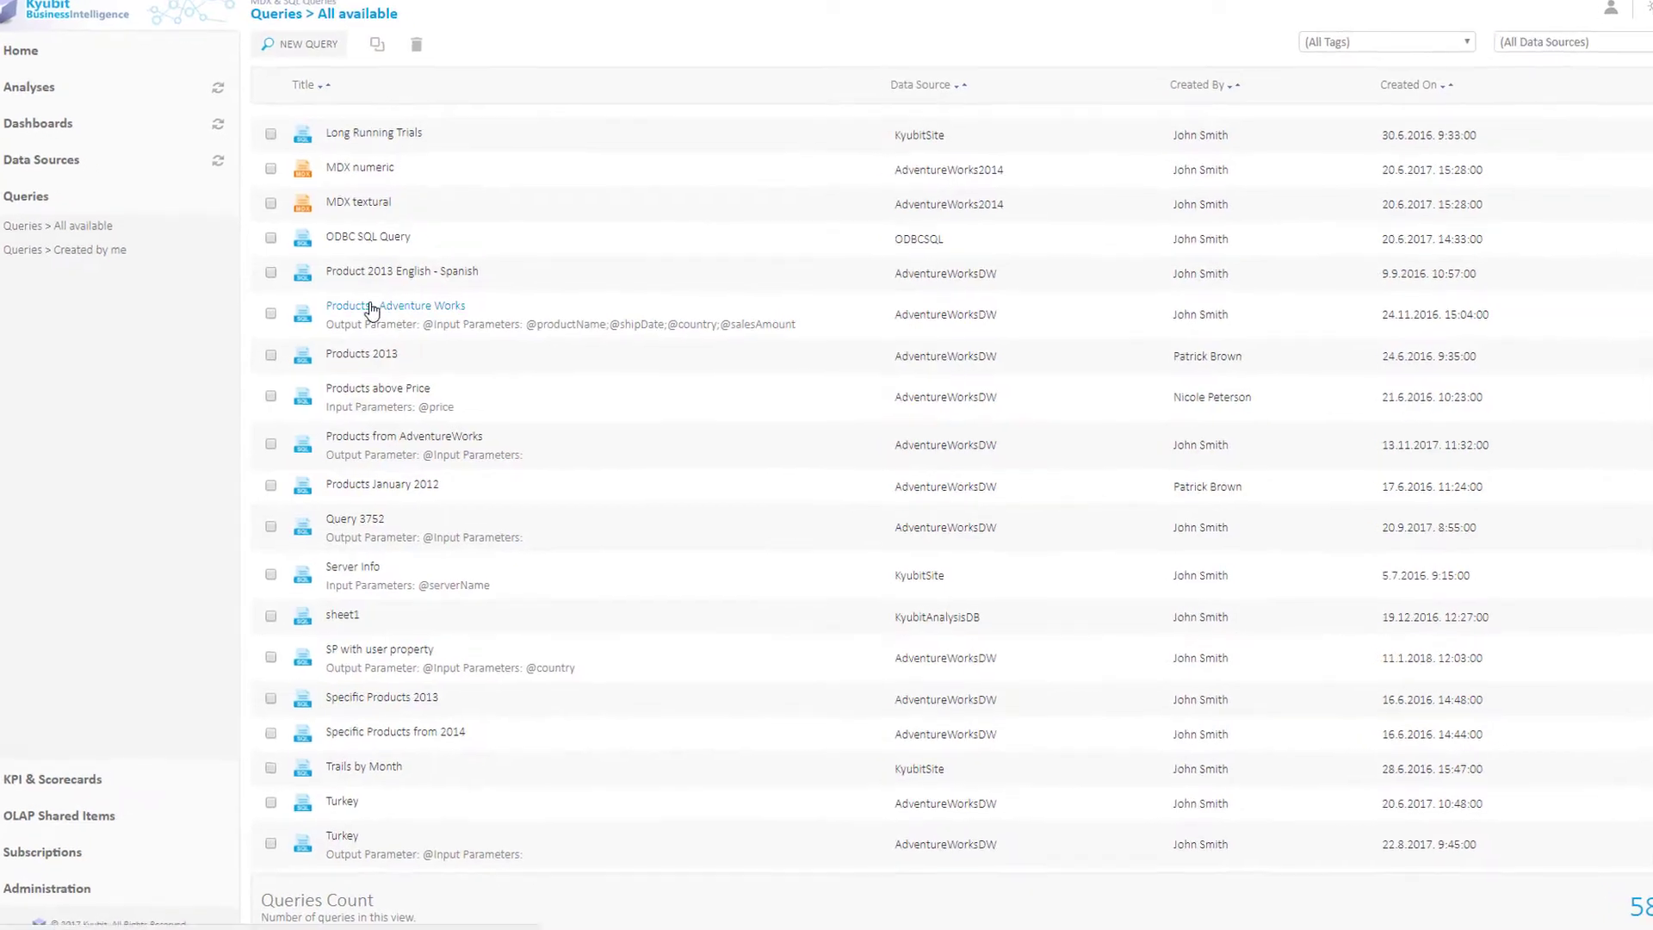
Open the Products - Adventure Works query and place the cursor in its SQL text.
{"action": "left_click", "coordinate": [394, 304]}
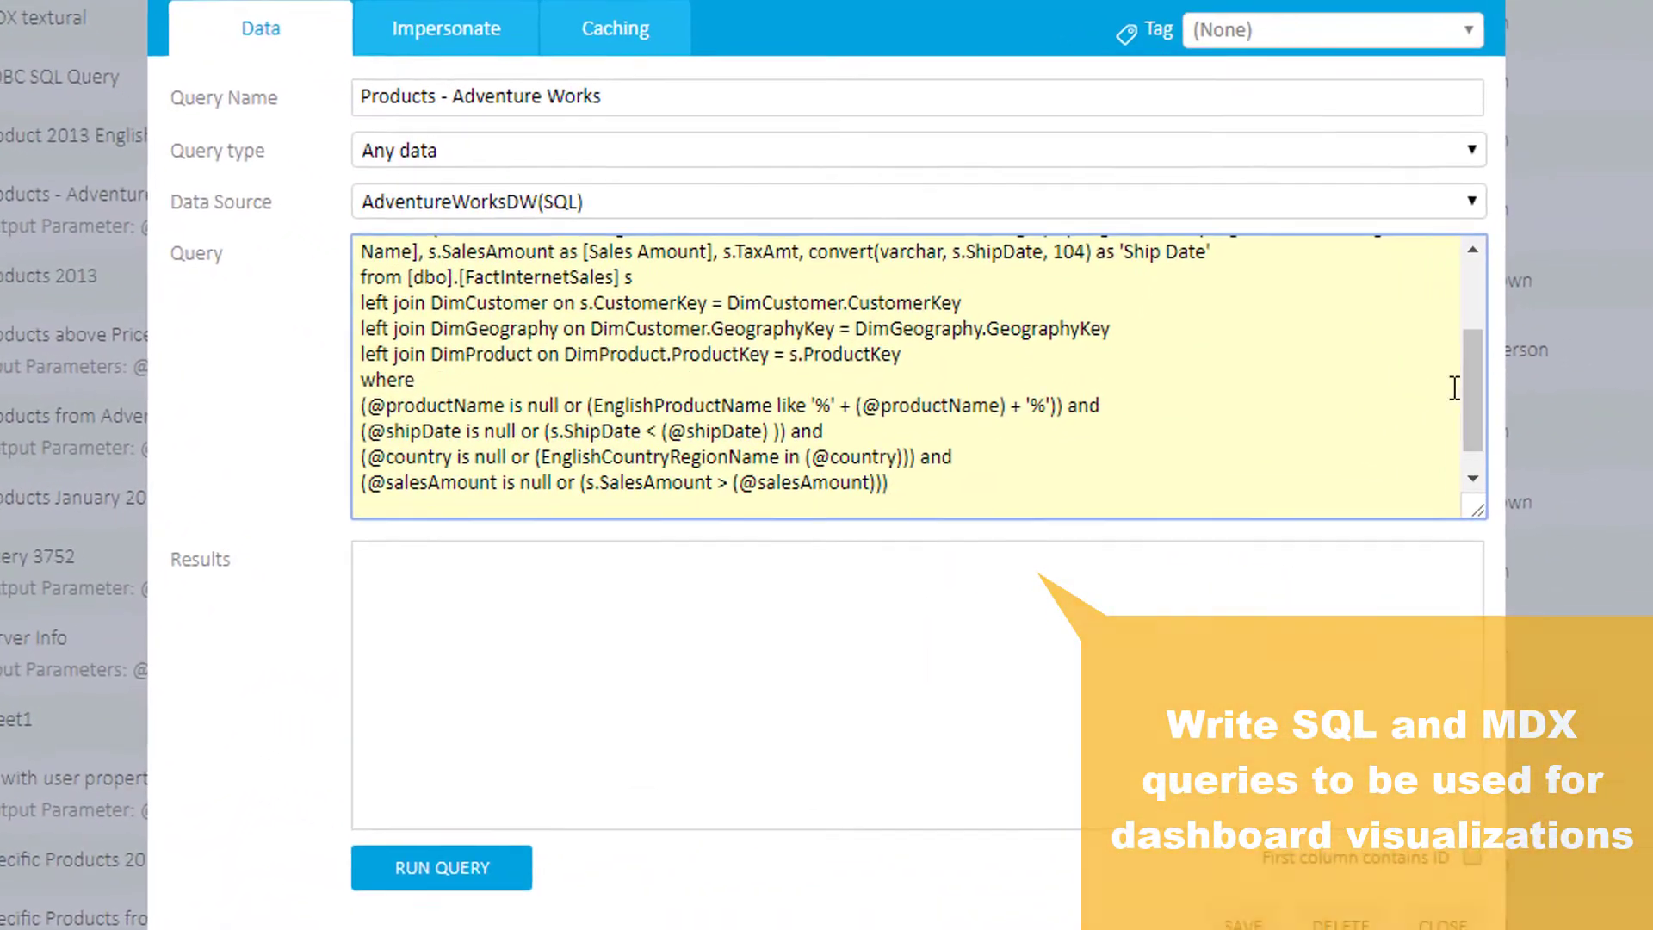
{"action": "left_click", "coordinate": [441, 868]}
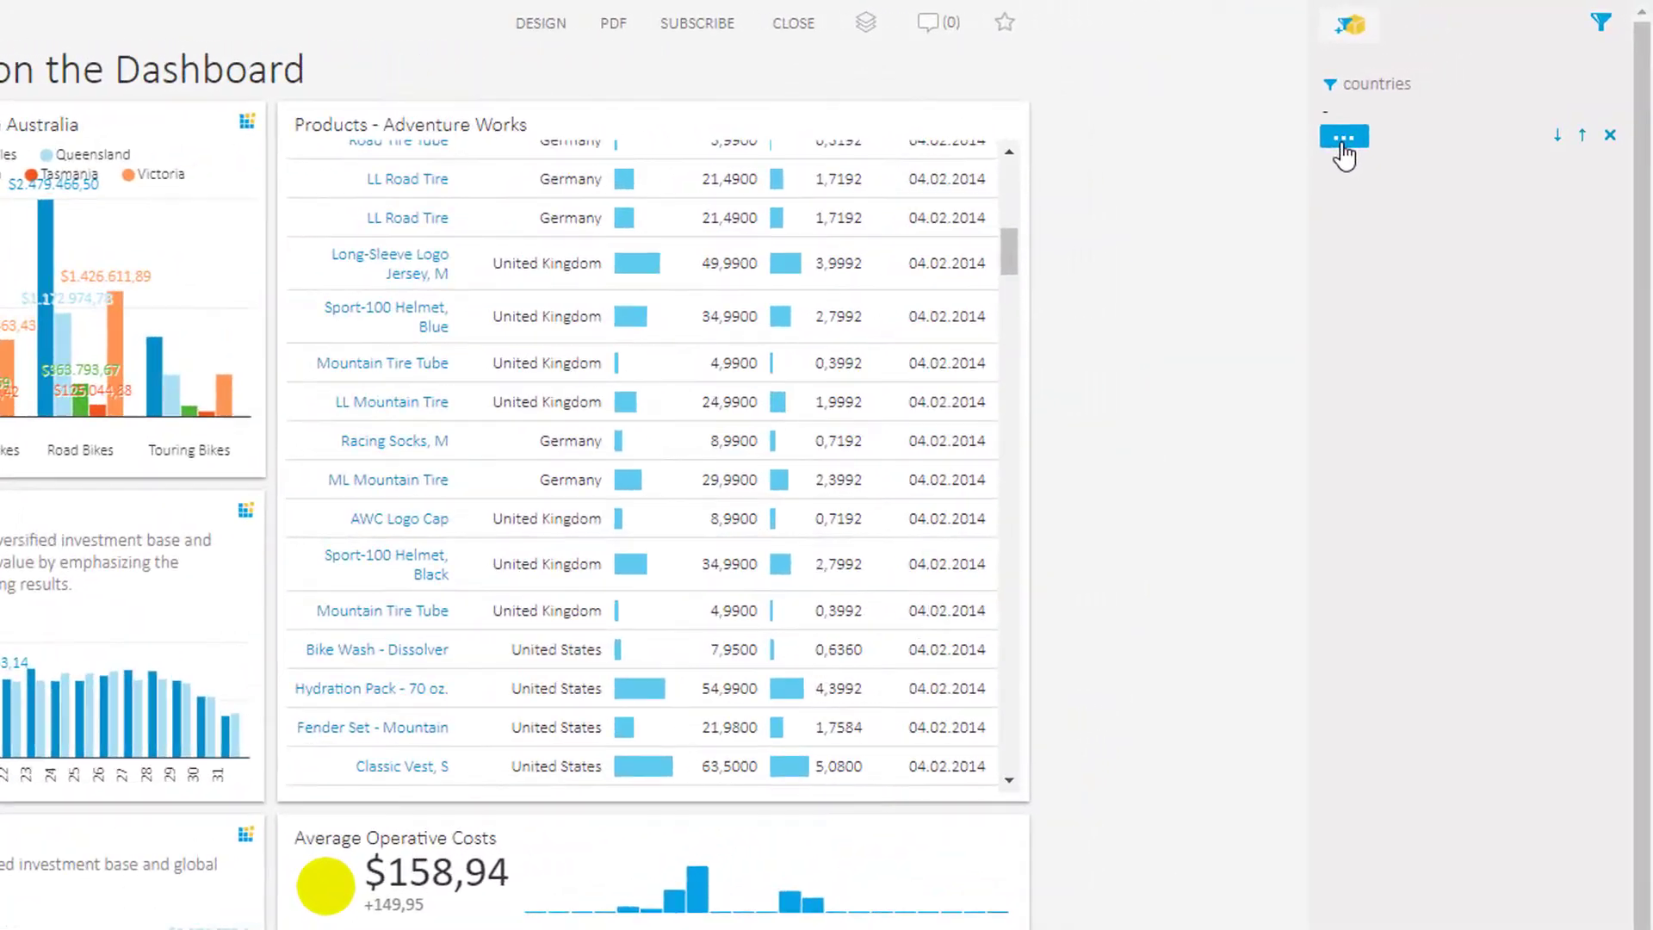
{"action": "left_click", "coordinate": [1344, 136]}
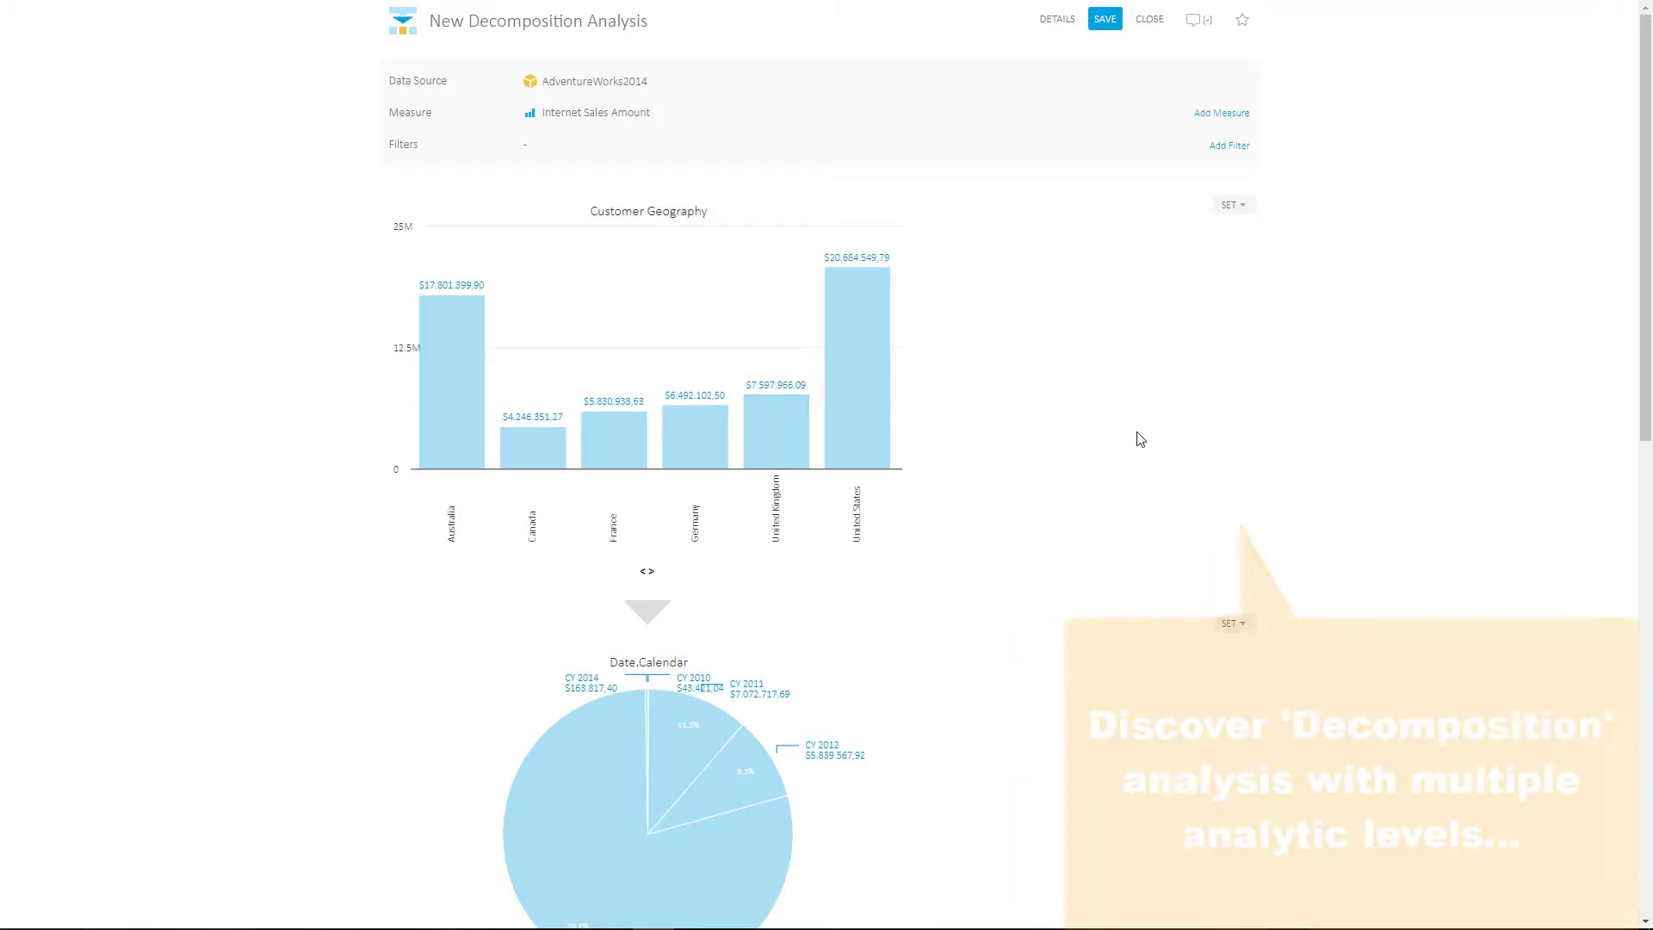
Scroll through the Customer Geography and Date.Calendar decomposition levels.
{"action": "scroll", "scroll_direction": "down", "scroll_amount": 3}
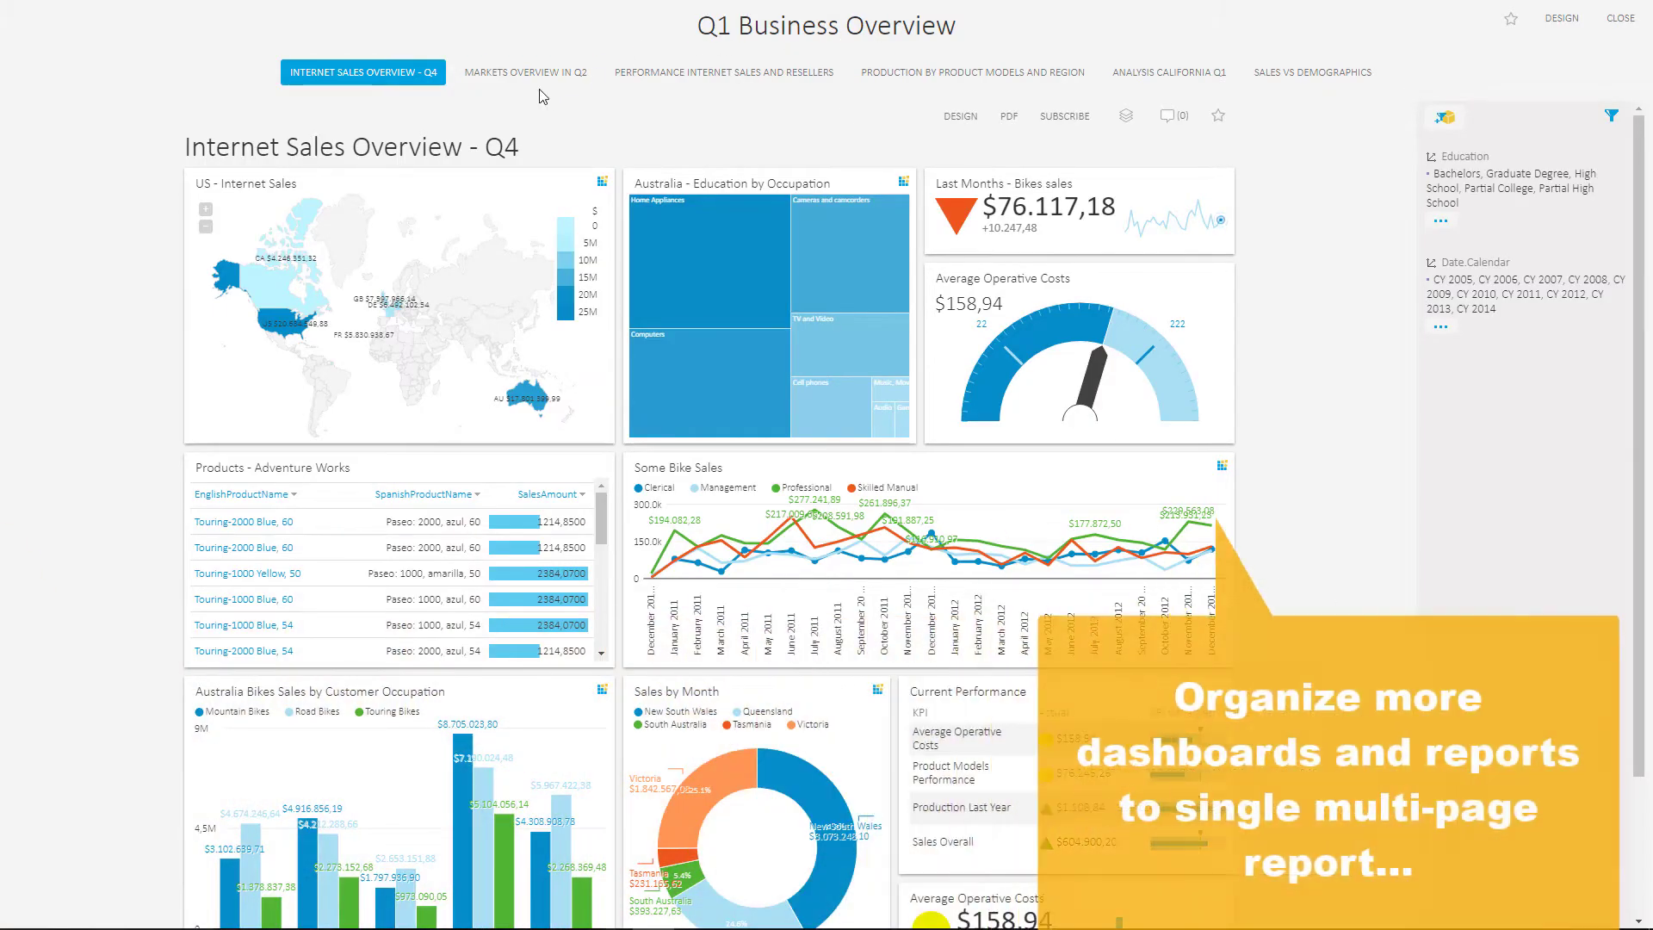
{"action": "mouse_move", "coordinate": [1131, 87]}
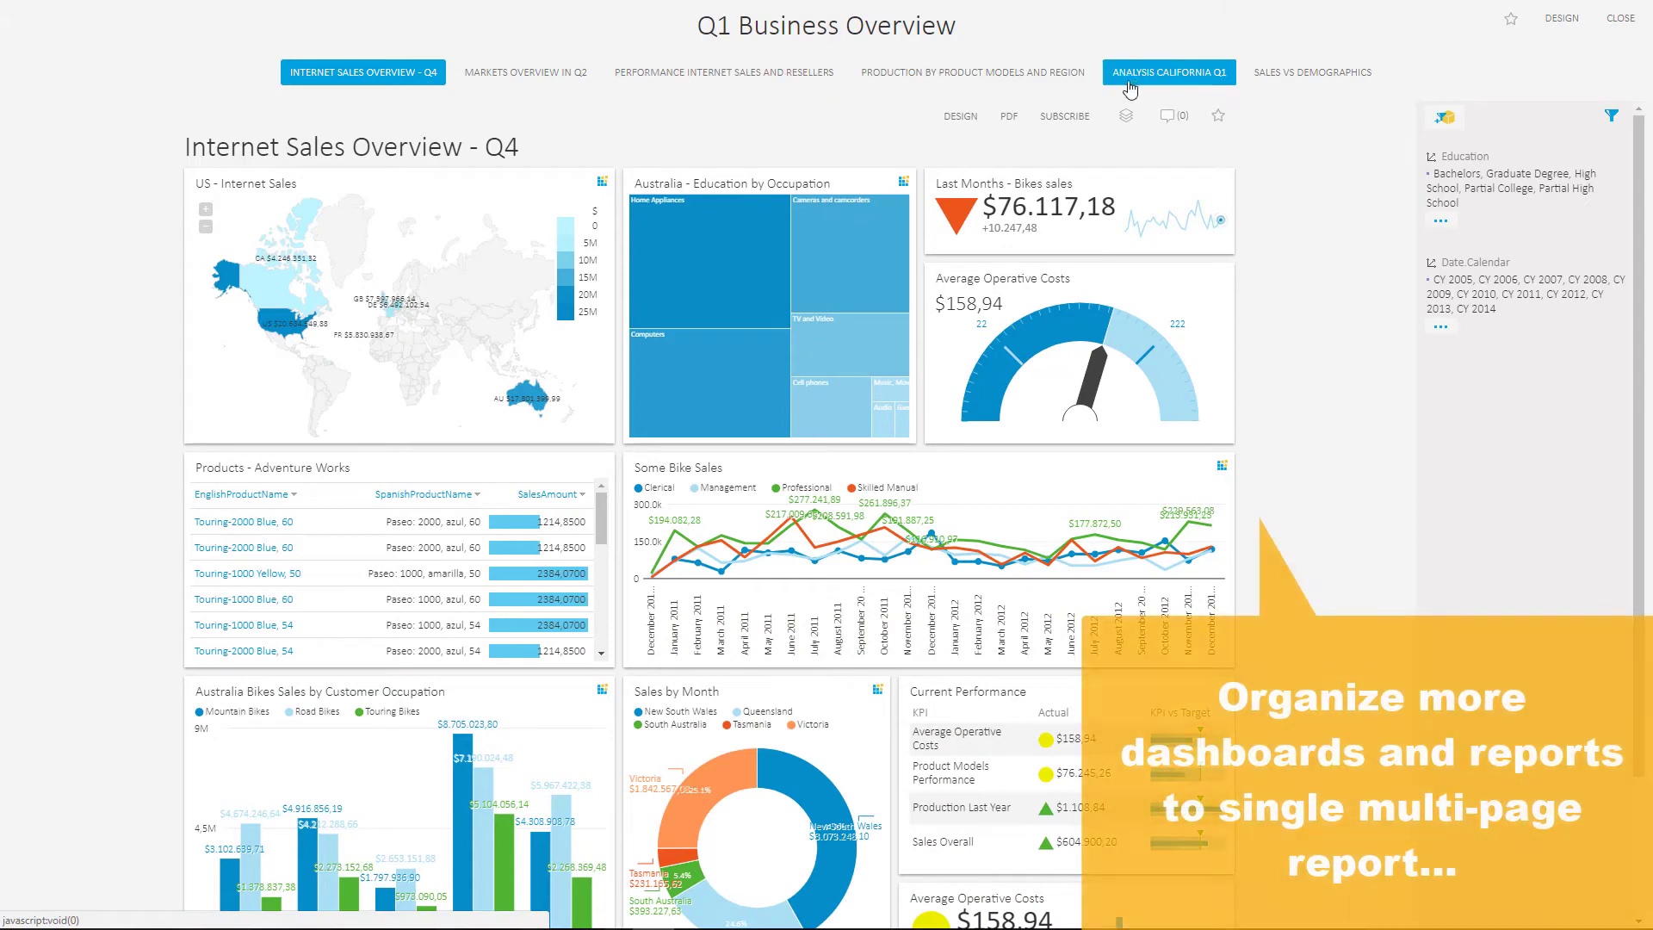
Go to the Markets Overview in Q2 page, then Analysis California Q1 and scroll its pivot.
{"action": "left_click", "coordinate": [524, 71]}
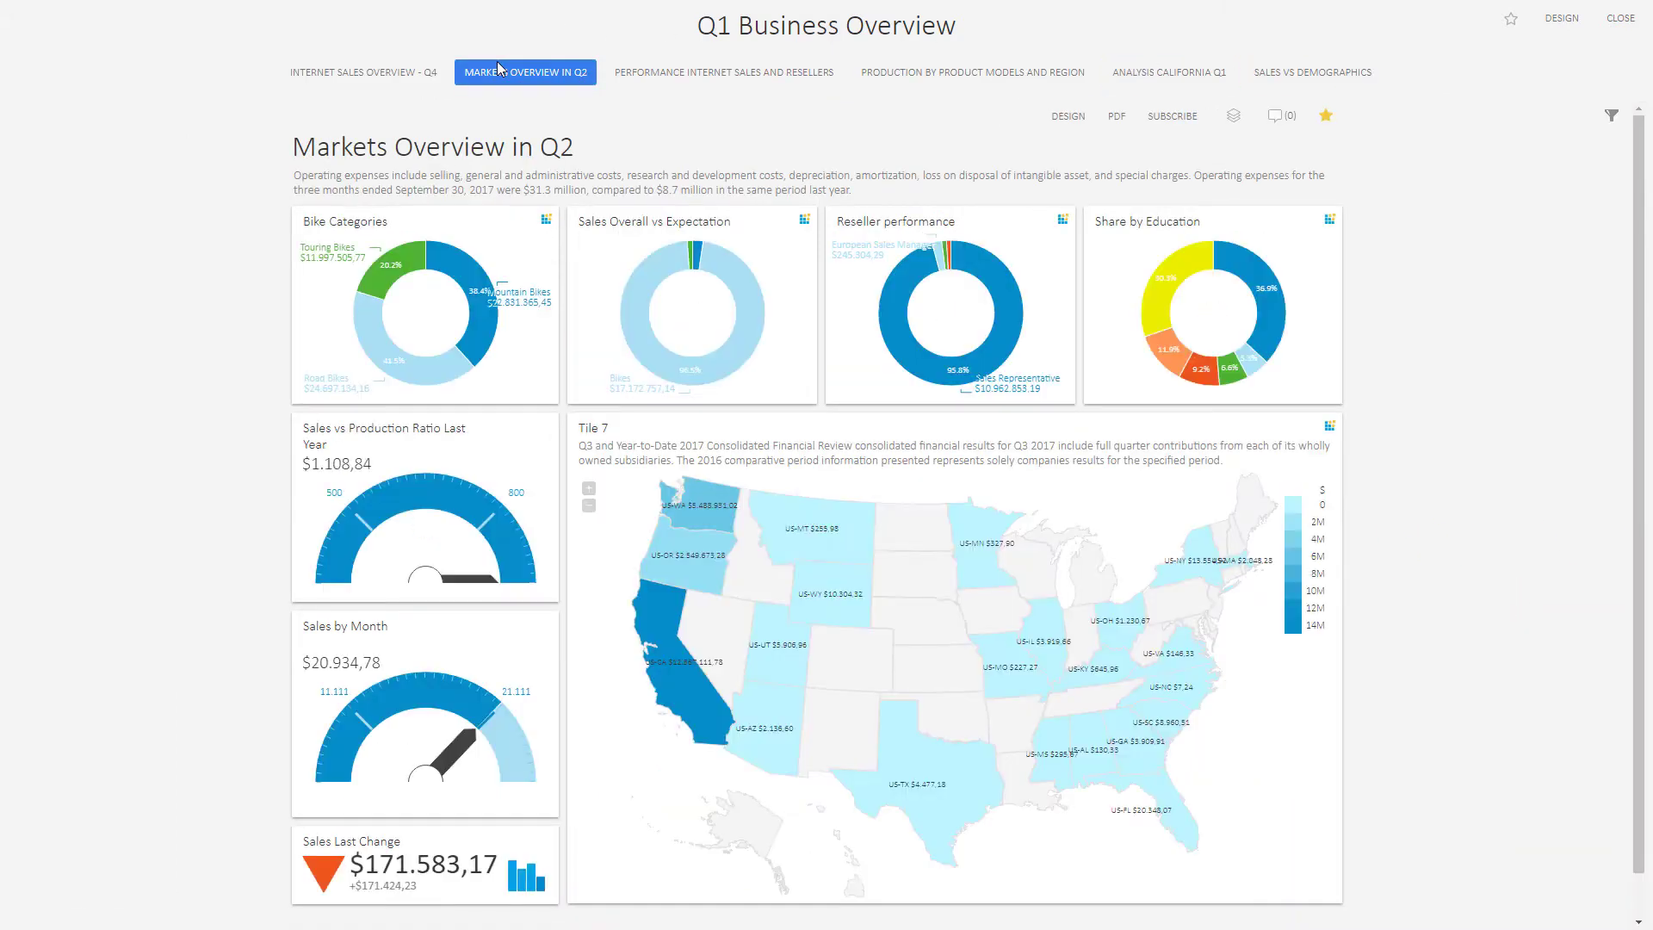
{"action": "left_click", "coordinate": [1170, 72]}
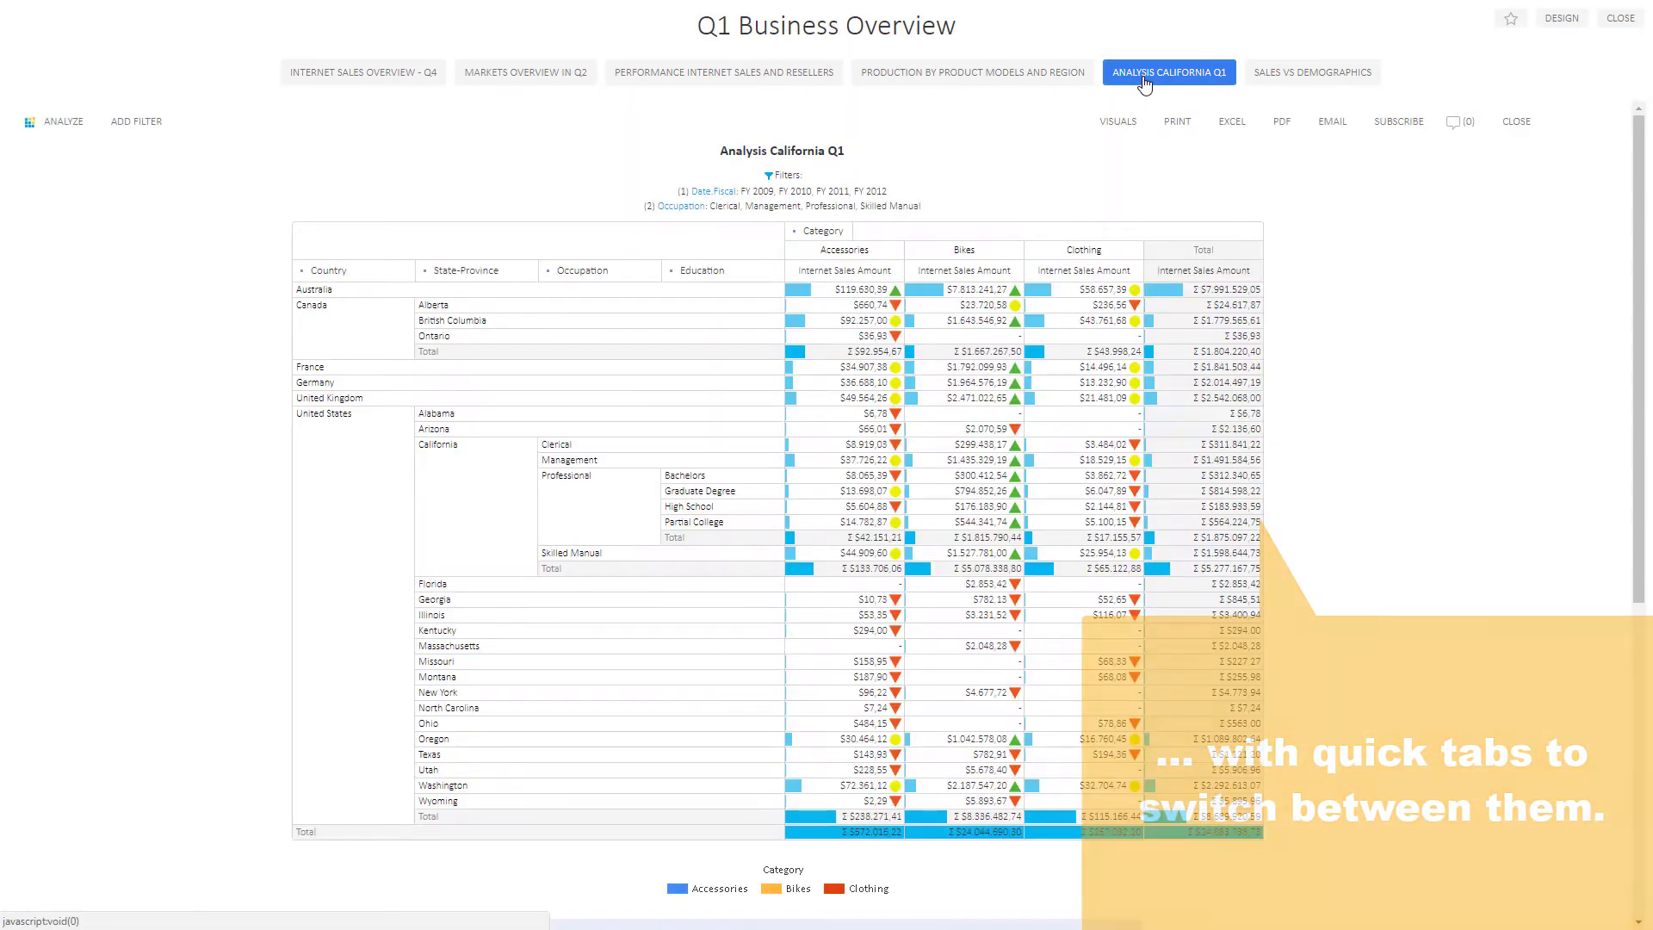
{"action": "scroll", "scroll_direction": "down", "scroll_amount": 3}
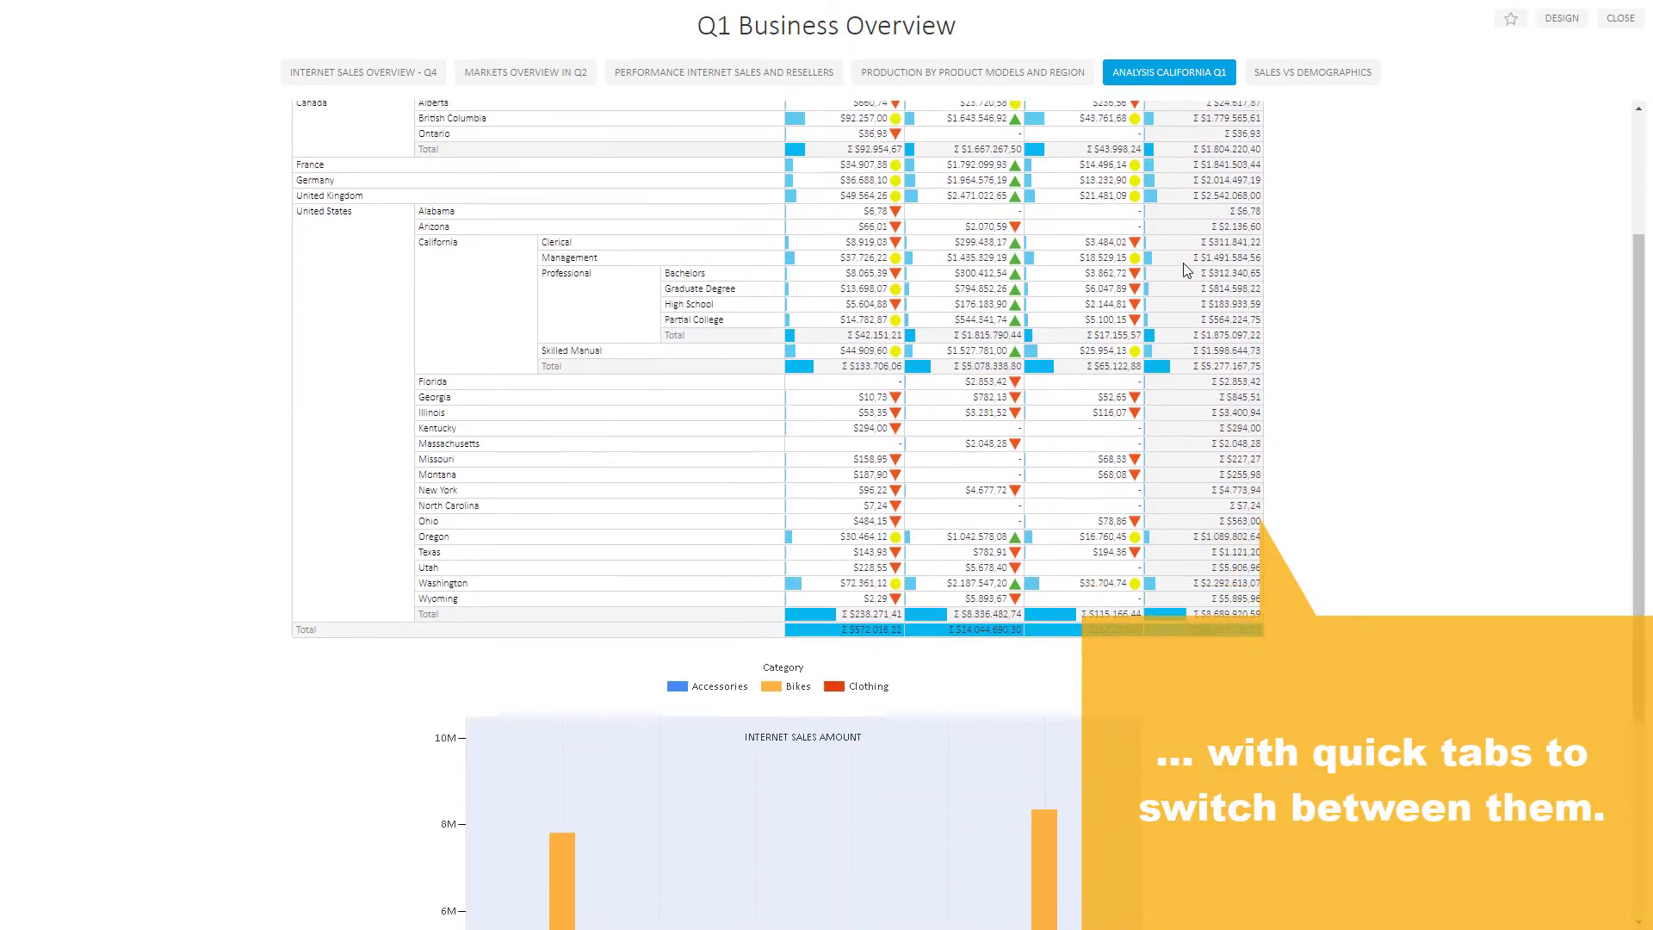